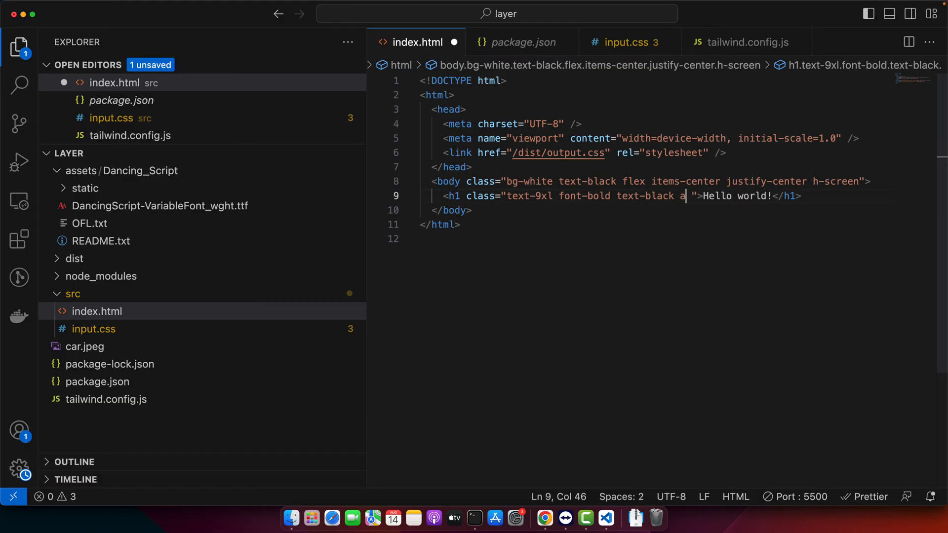
Finish typing the animate class on the Hello world! h1 and accept the autocomplete suggestion.
type("nimate-spin")
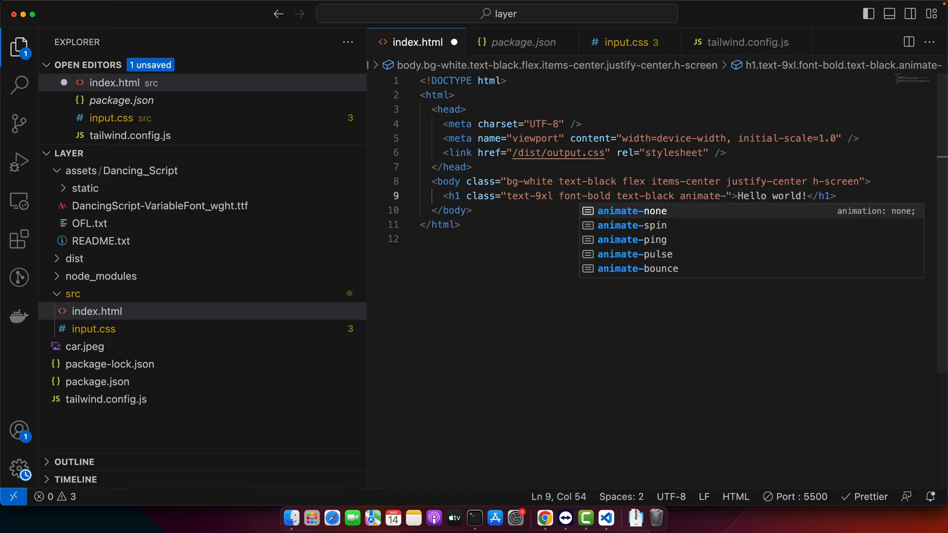
key("Down")
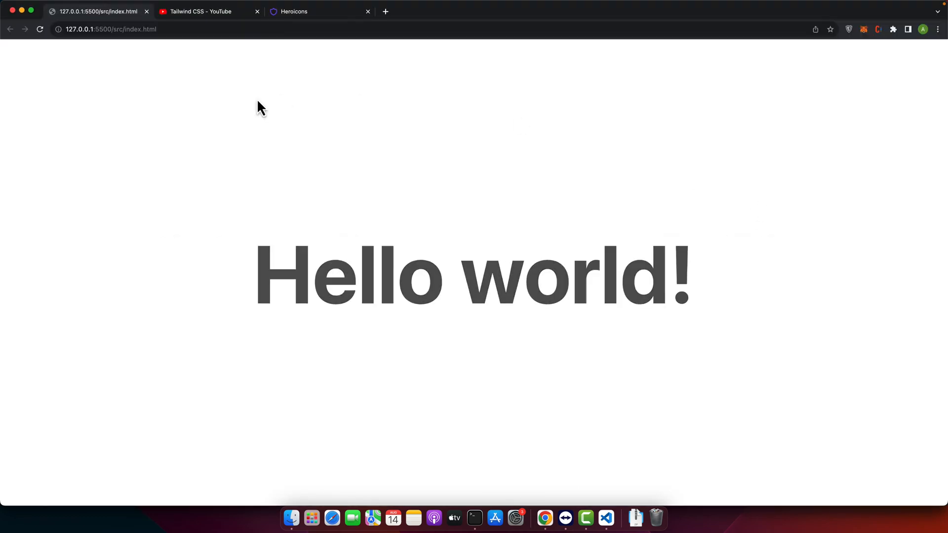
mouse_move(212, 115)
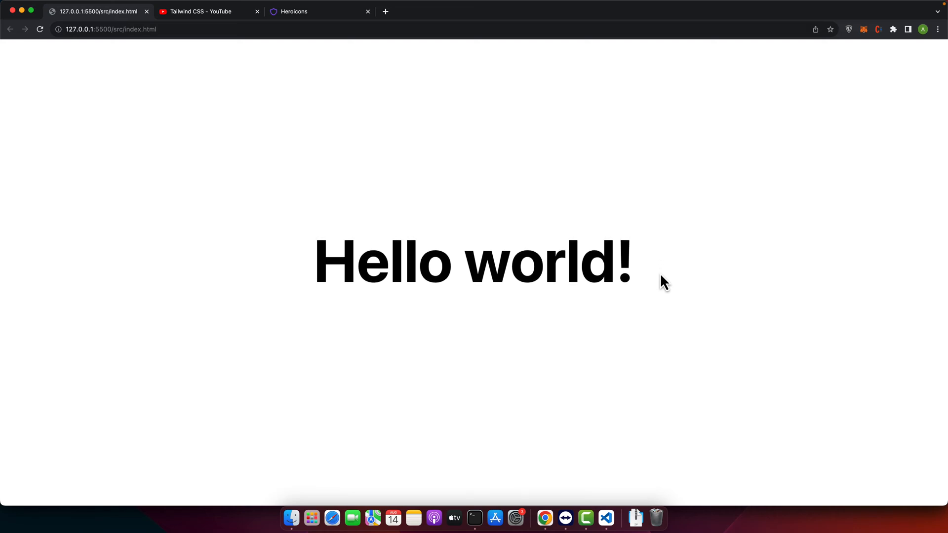
mouse_move(760, 252)
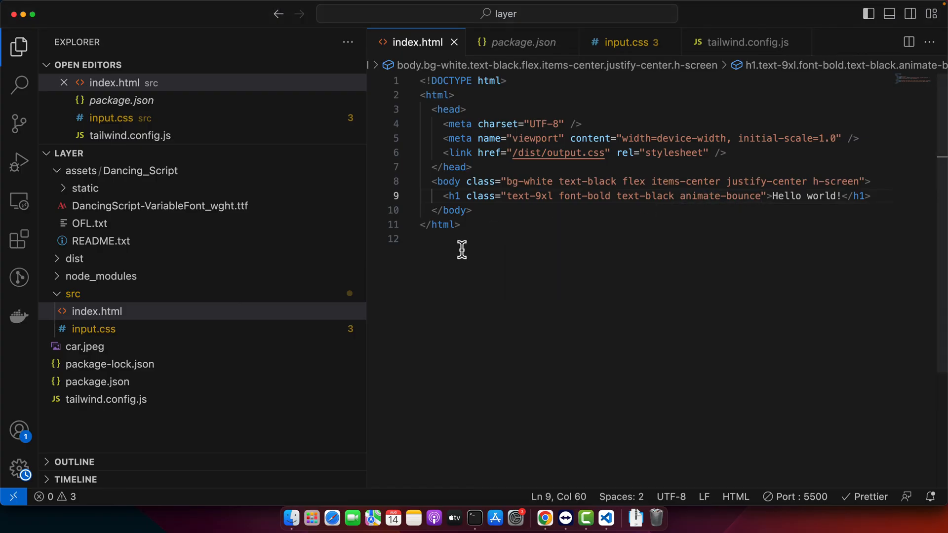
Open tailwind.config.js and add a wiggle entry under extend.keyframes.
left_click(745, 42)
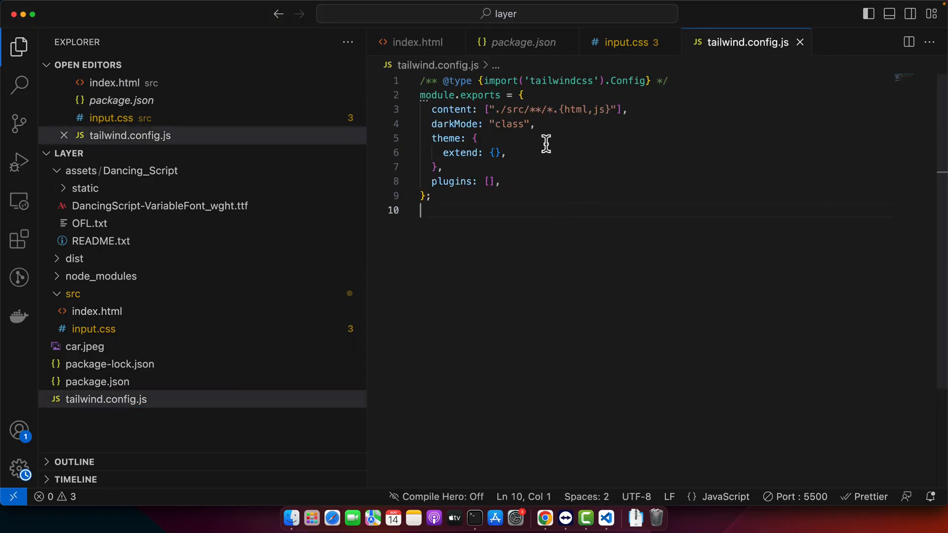
key("Enter")
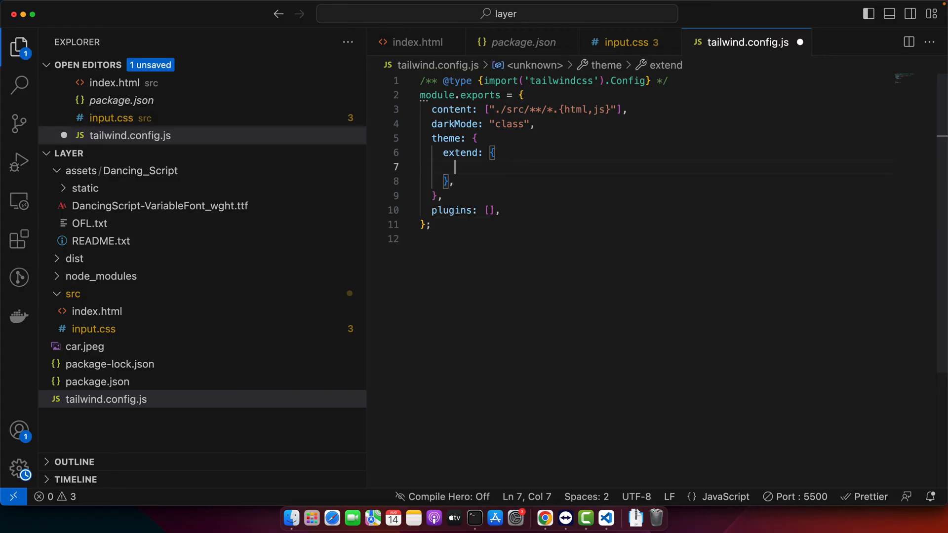
type("keyframes{}")
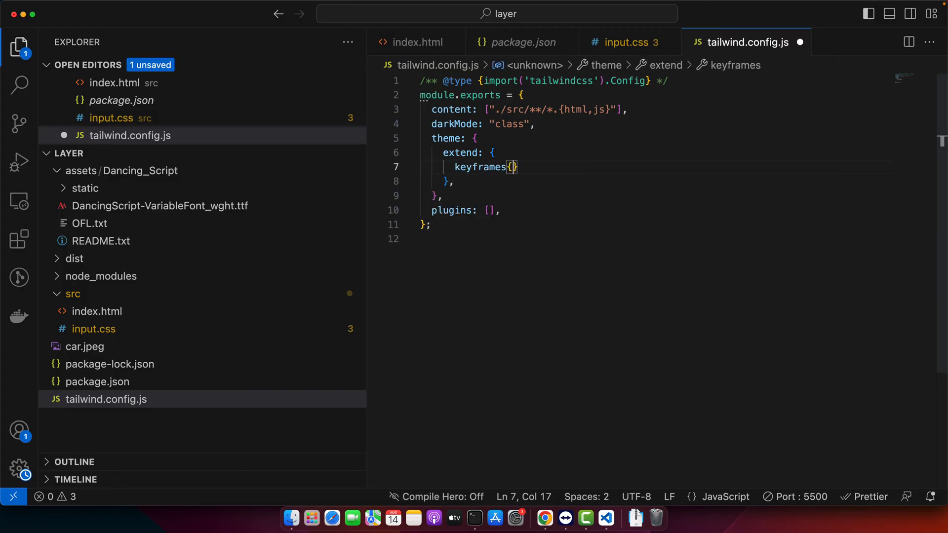
type("wigg")
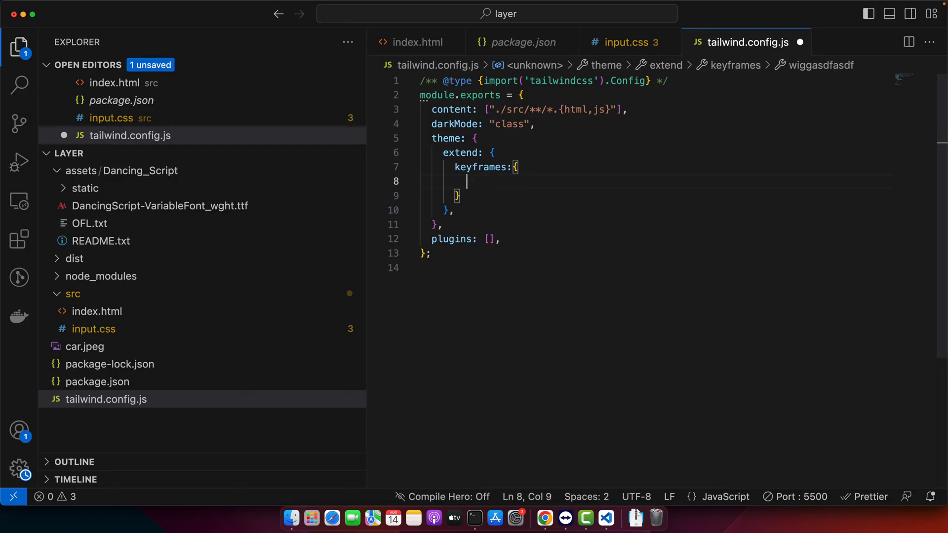
type("wiggle: {")
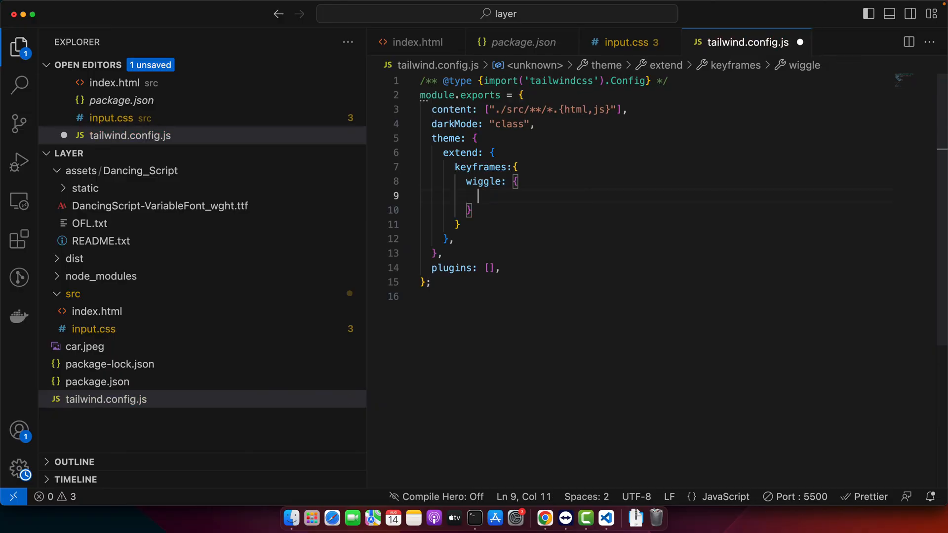
Define wiggle frames: rotate(-3deg) at 0% and 100%, rotate(3deg) at 50%.
type("'0% 1")
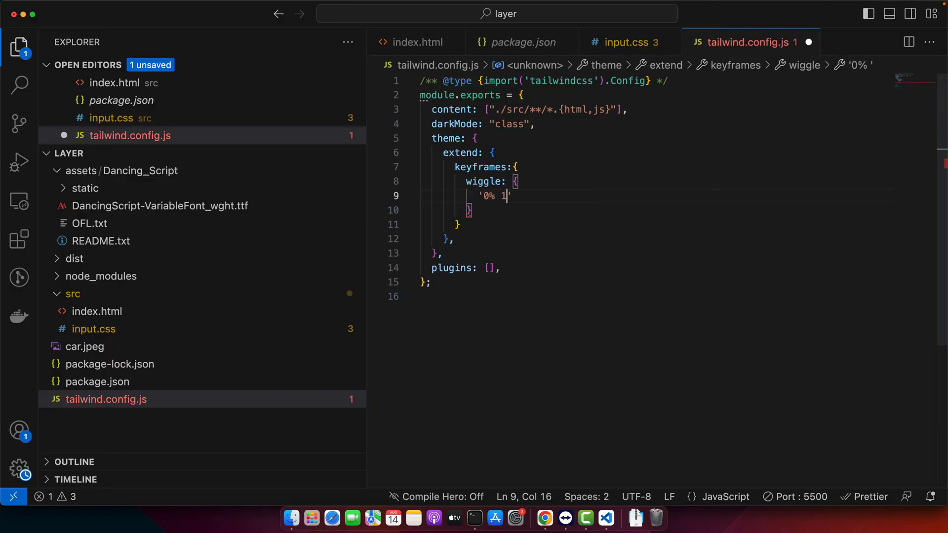
type("00%': {}")
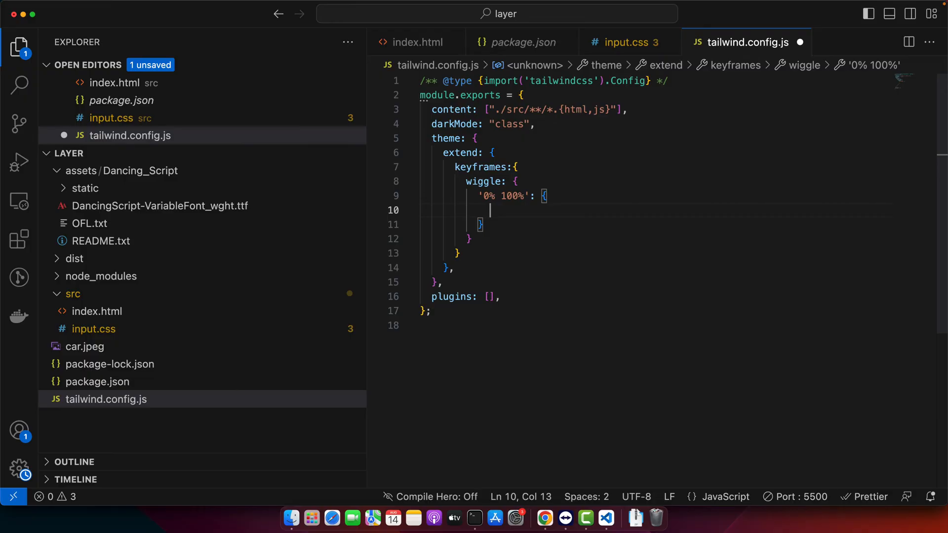
type("transform: 'ro")
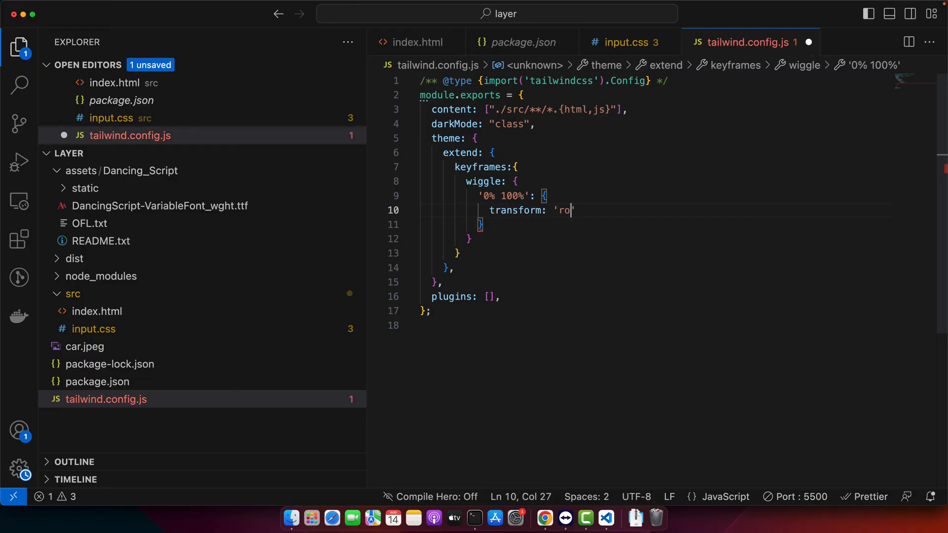
type("tate(-")
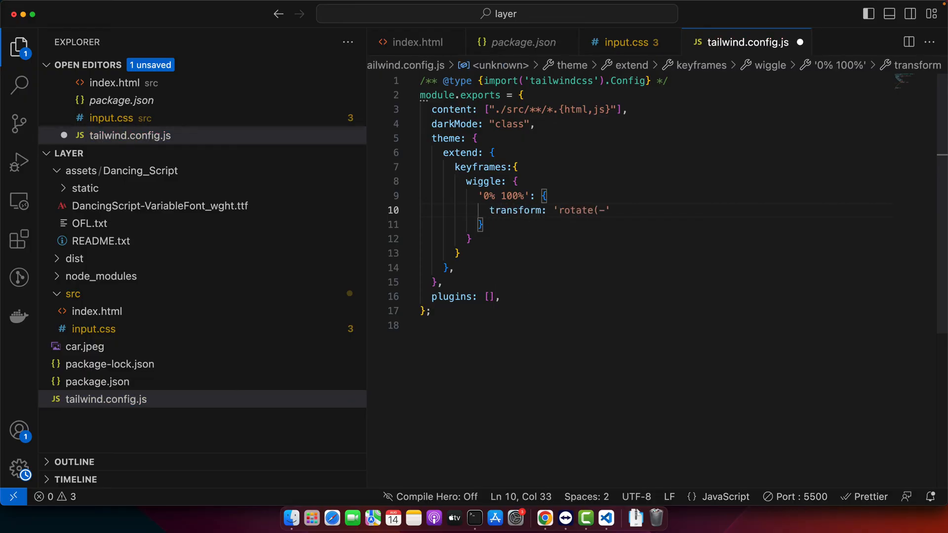
type("3deg)")
left_click(652, 224)
type(",")
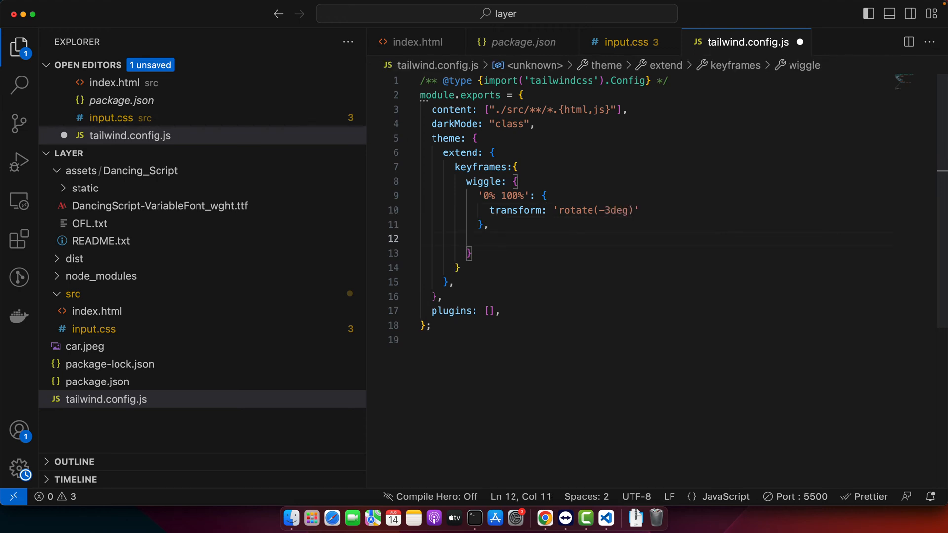
type("'50%': {tran")
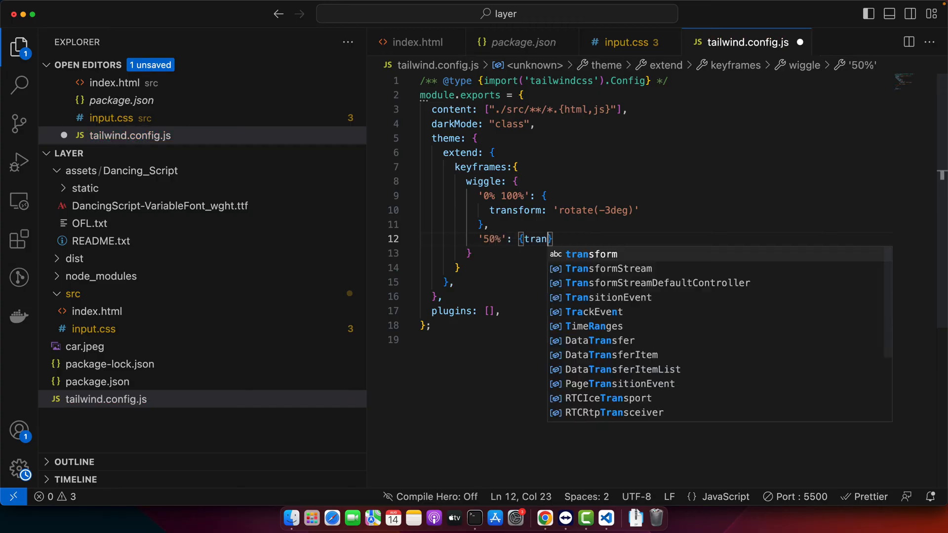
type("sform:rotate(3deg)\"")
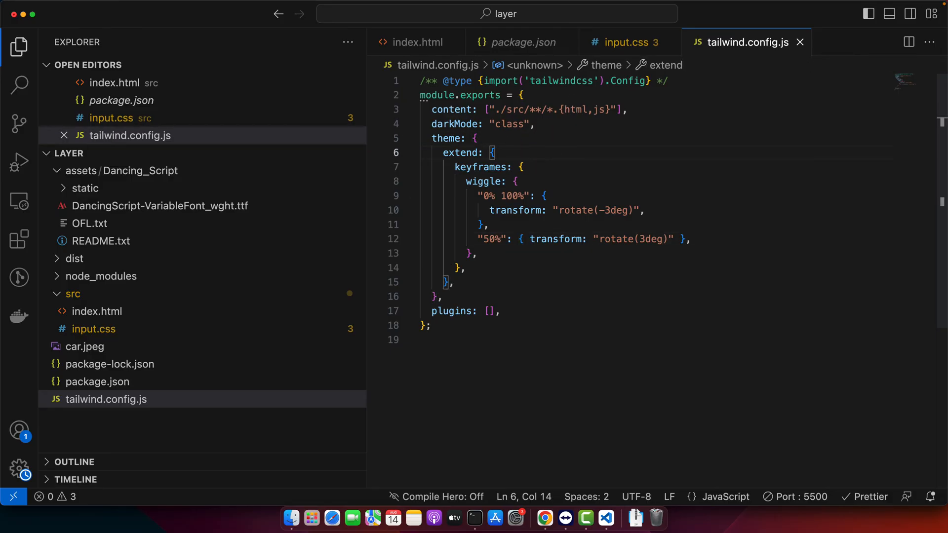
Add an animation entry mapping wiggle to 'wiggle 1s ease-in-out infinite' with a trailing comma.
type("animation:{")
type("wiggl")
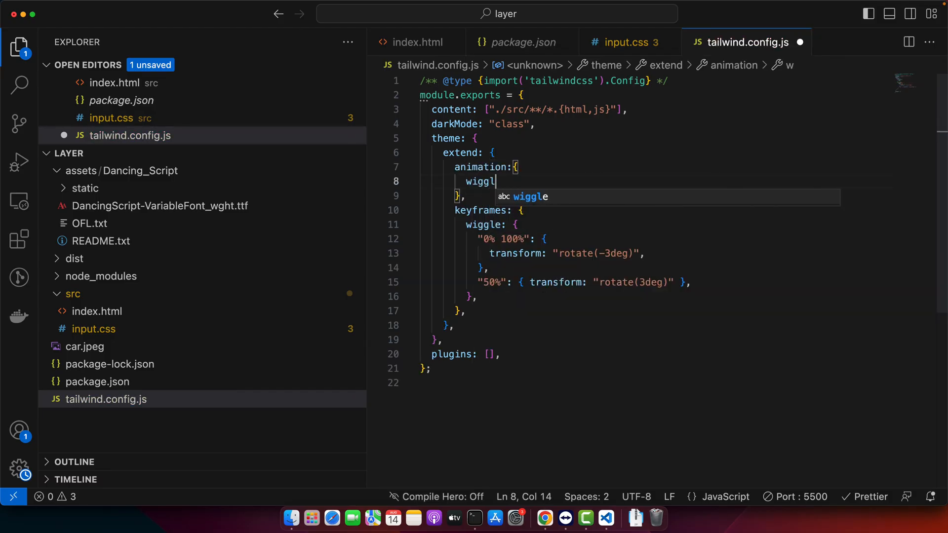
type("e")
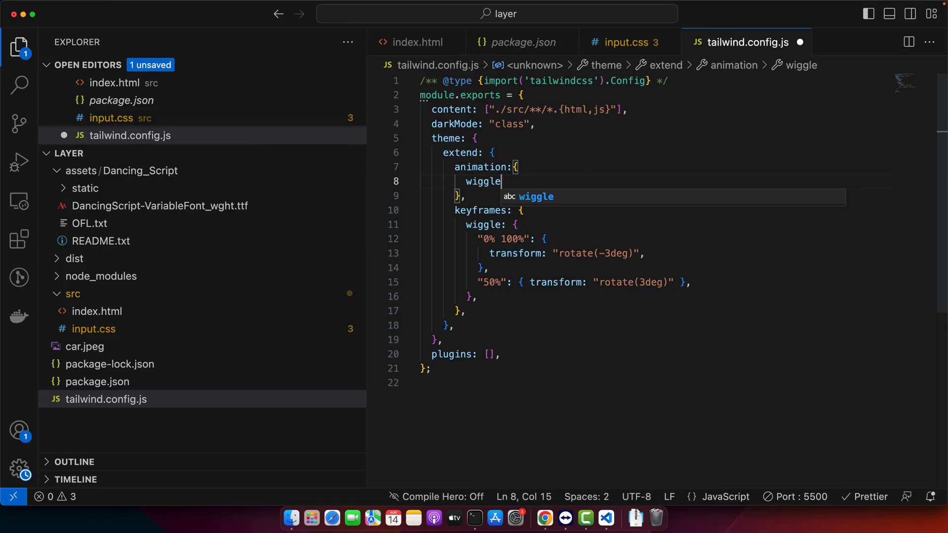
type(": 'wiggle'")
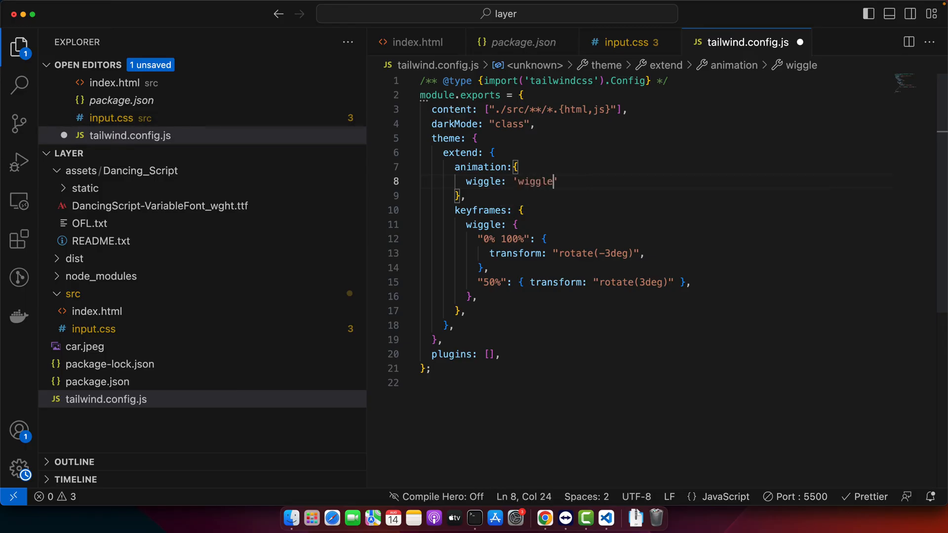
double_click(485, 225)
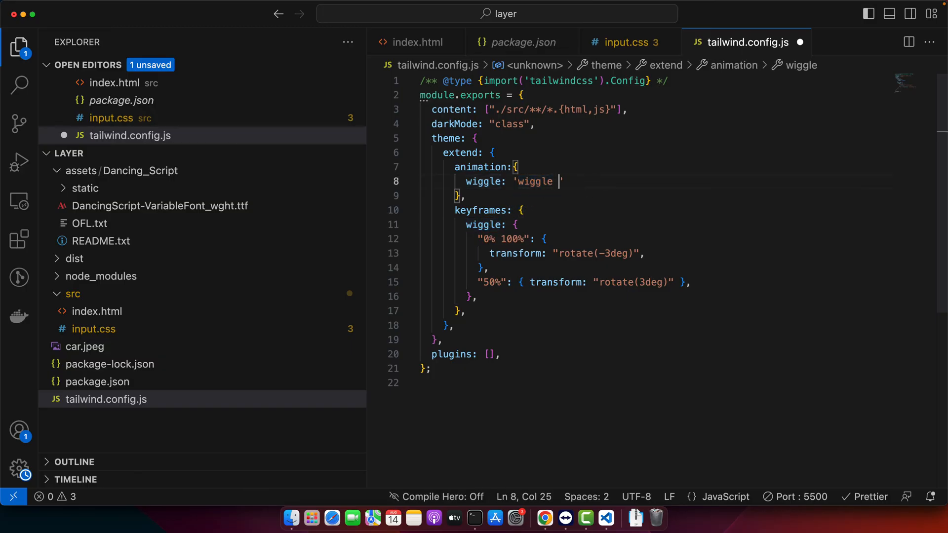
type("1s")
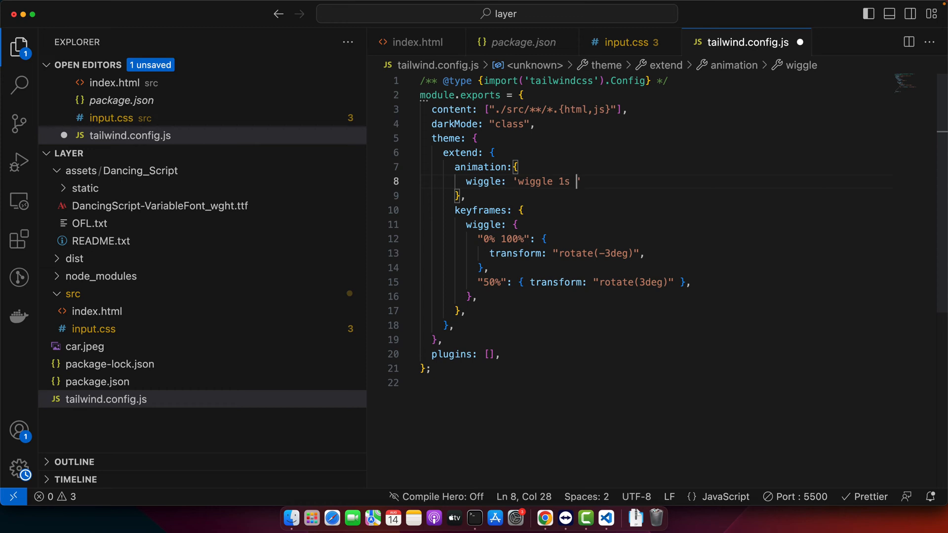
type("ease'")
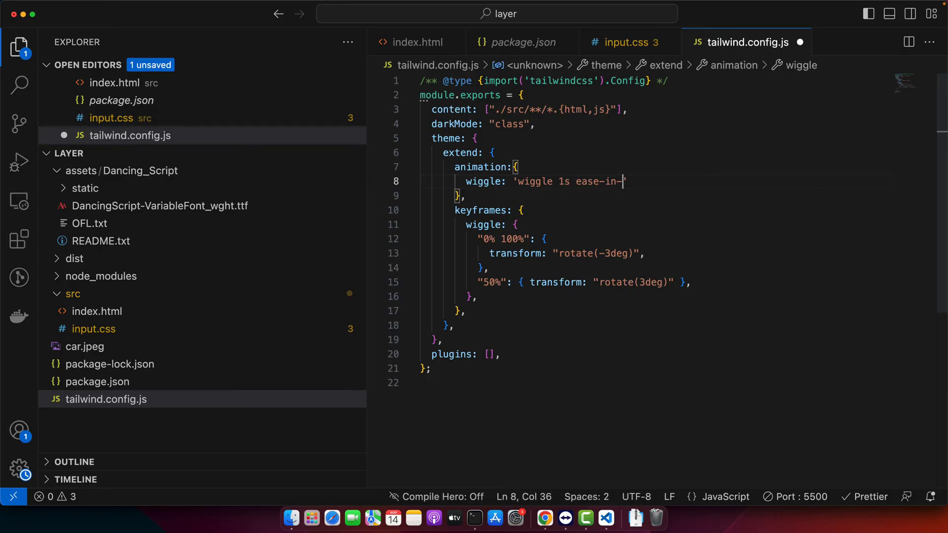
type("out in")
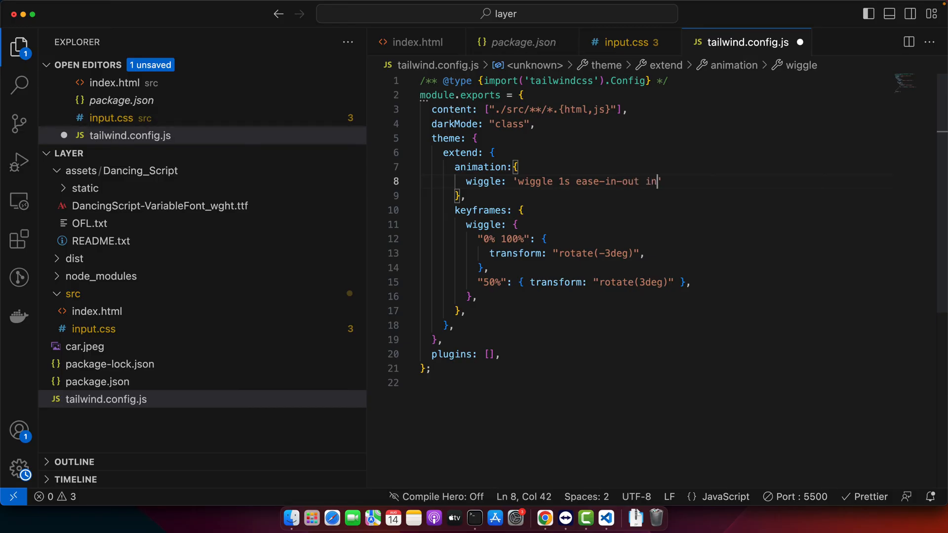
type("finite\",")
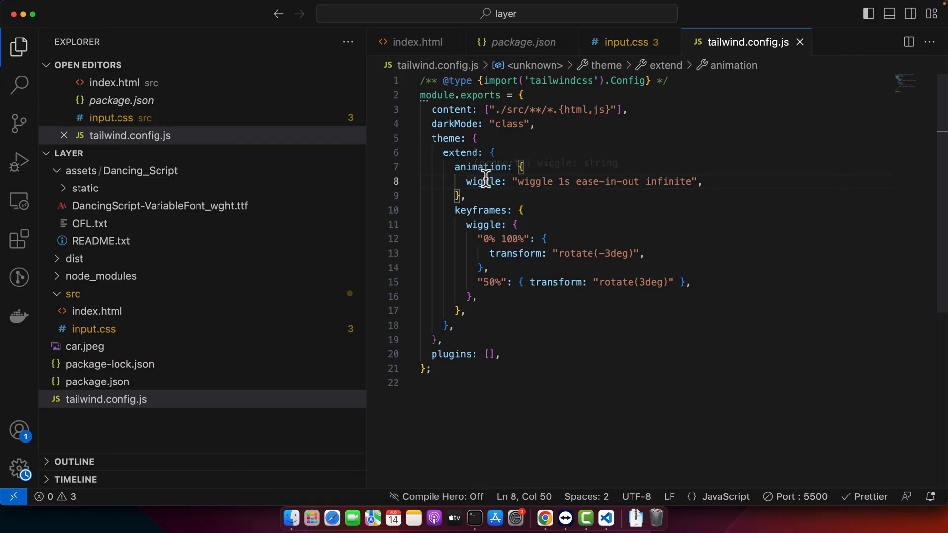
mouse_move(484, 181)
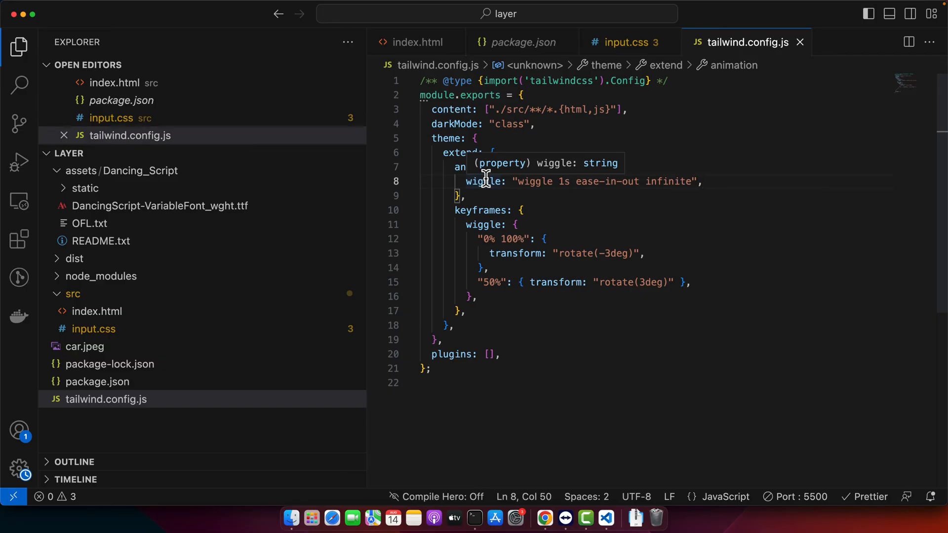
Preview index.html in Chrome, check the source, and reload to watch the heading wiggle.
left_click(96, 312)
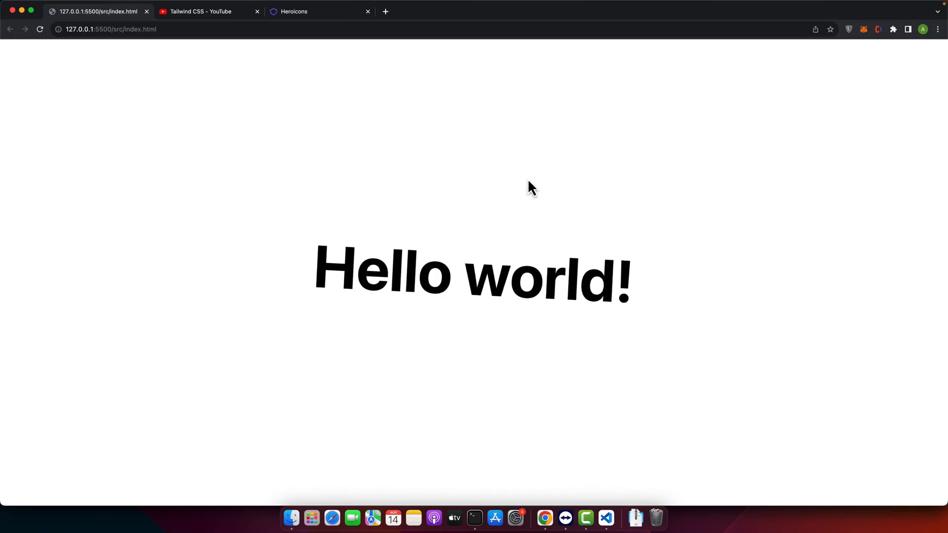
left_click(605, 518)
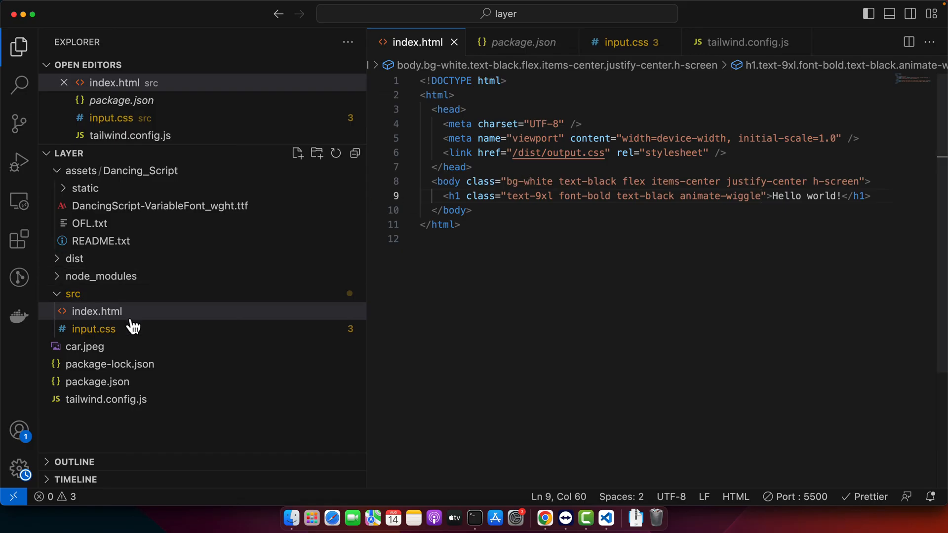
left_click(97, 311)
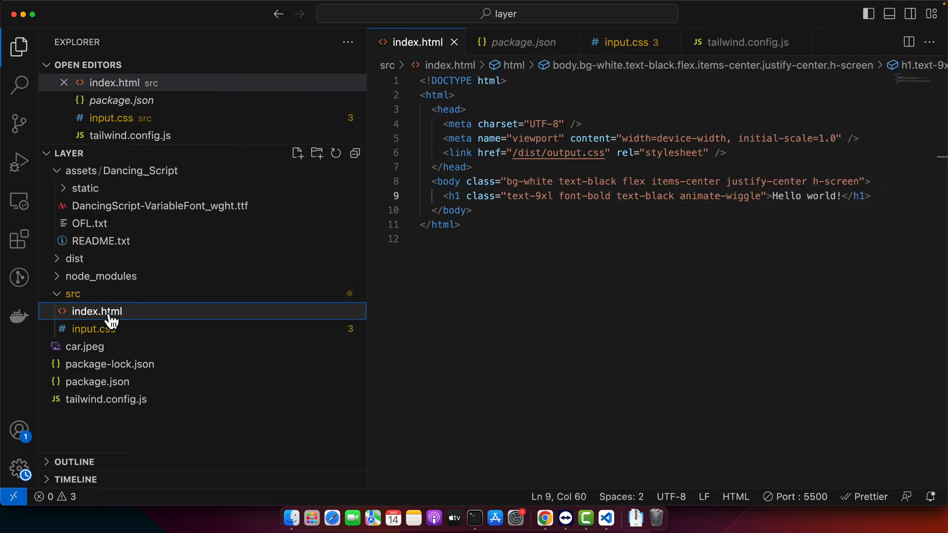
left_click(750, 42)
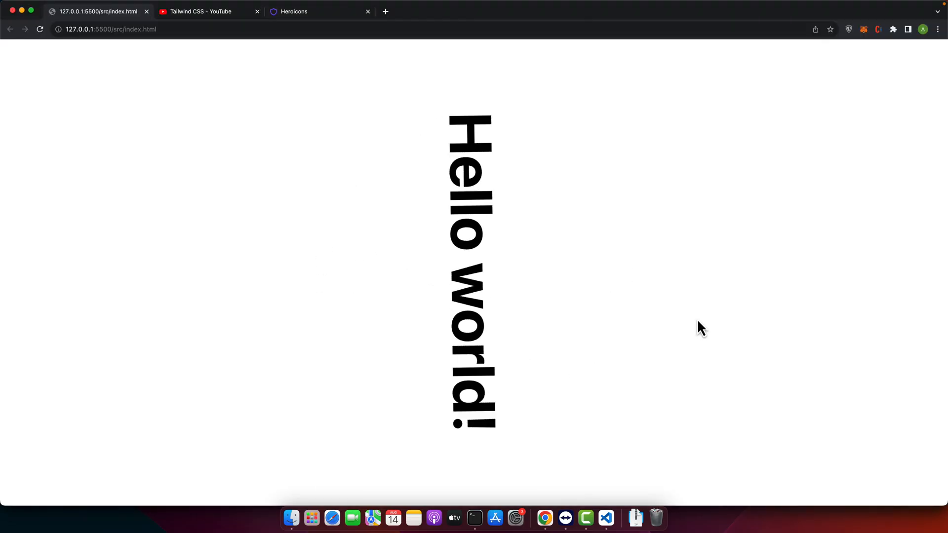
left_click(605, 518)
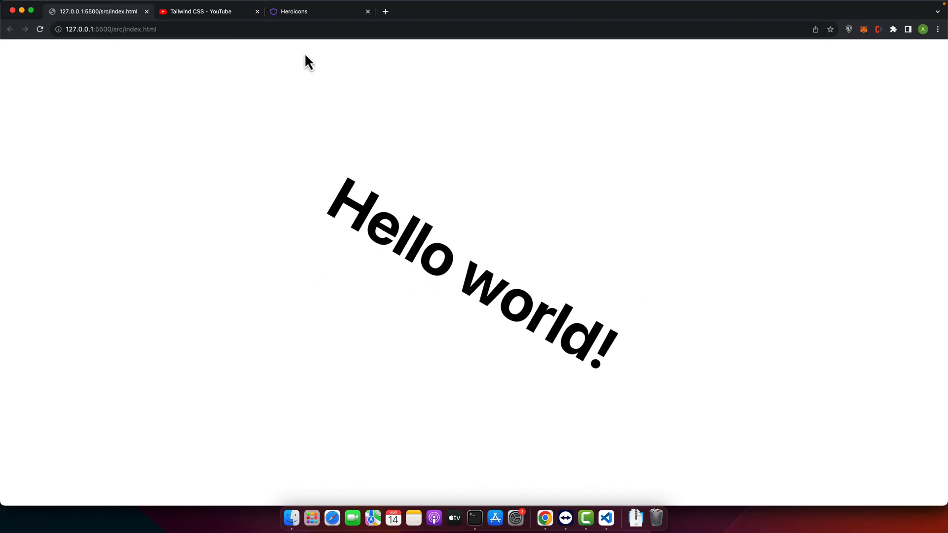
Search Heroicons for 'load' and copy the arrow-path icon's SVG markup.
left_click(319, 11)
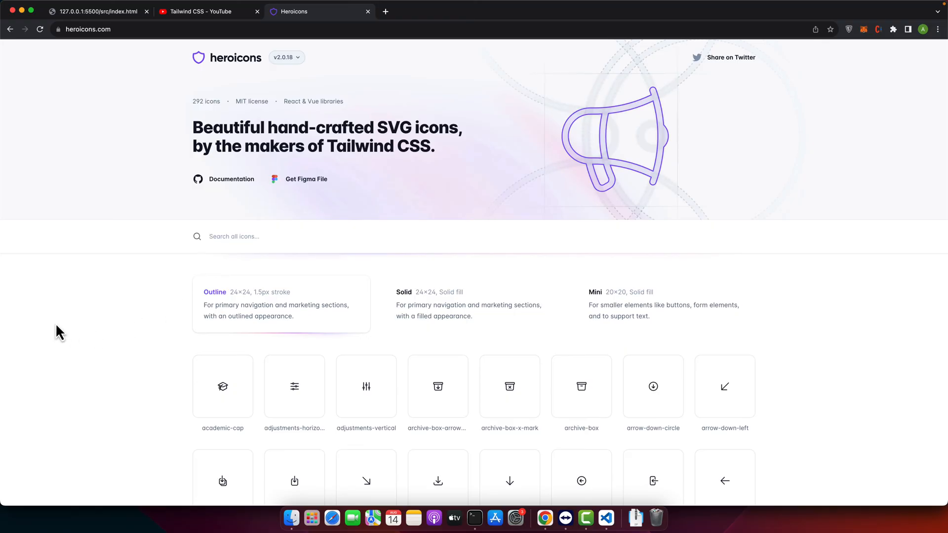
type("load")
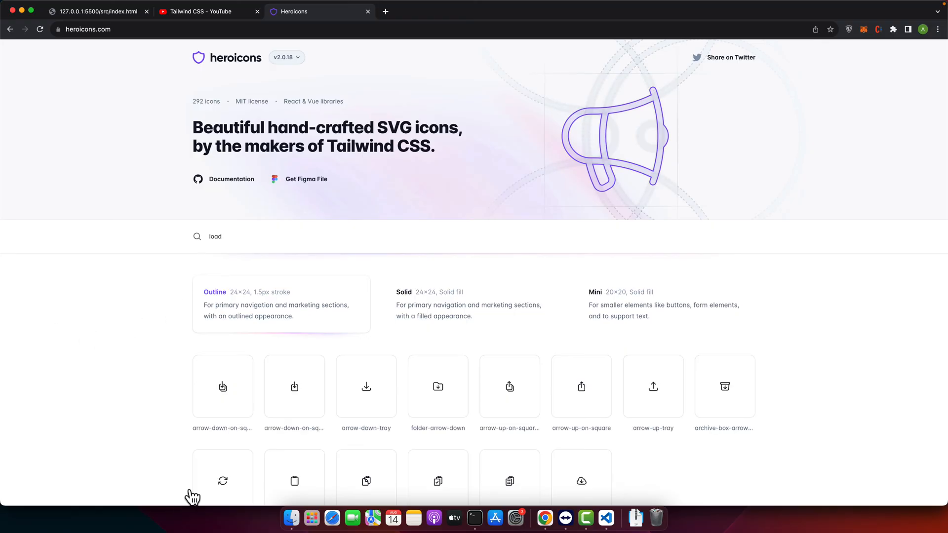
scroll("down", 3)
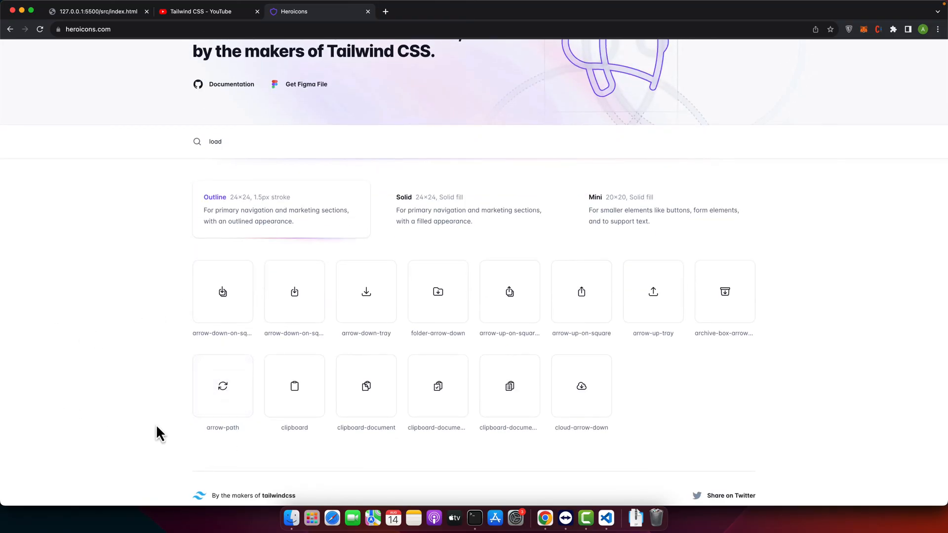
left_click(606, 518)
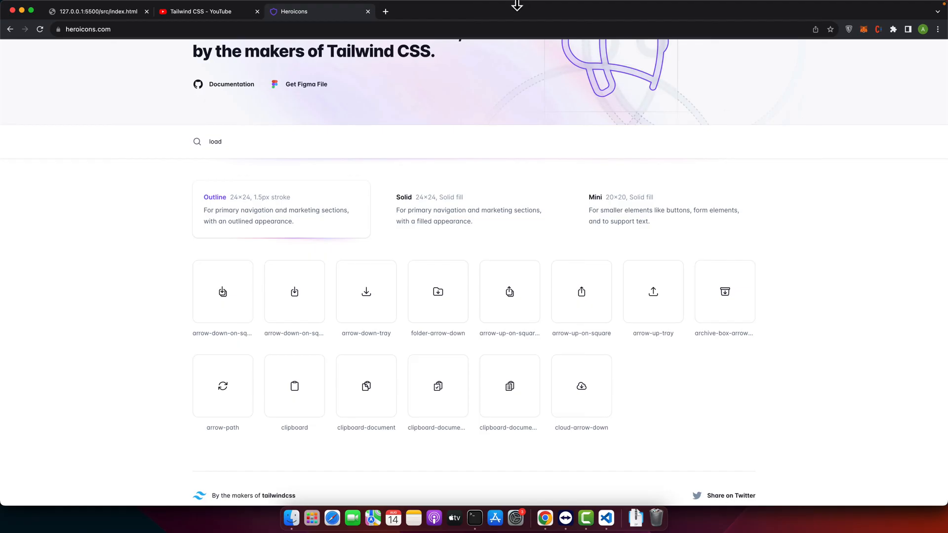
left_click(97, 11)
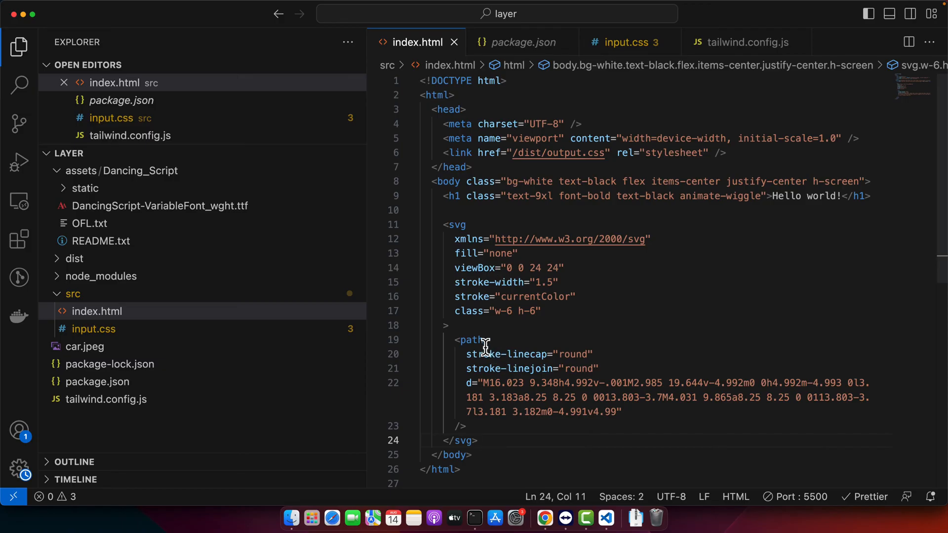
mouse_move(518, 313)
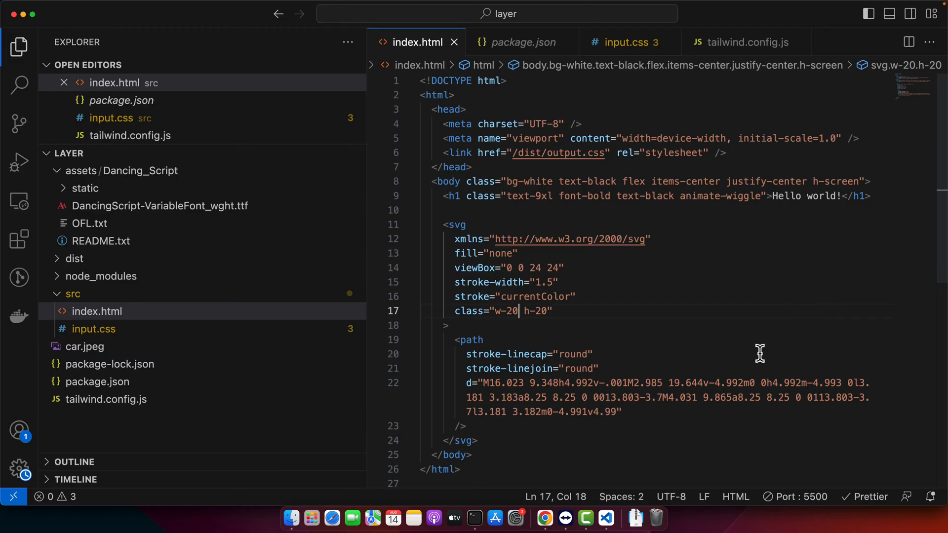
mouse_move(756, 196)
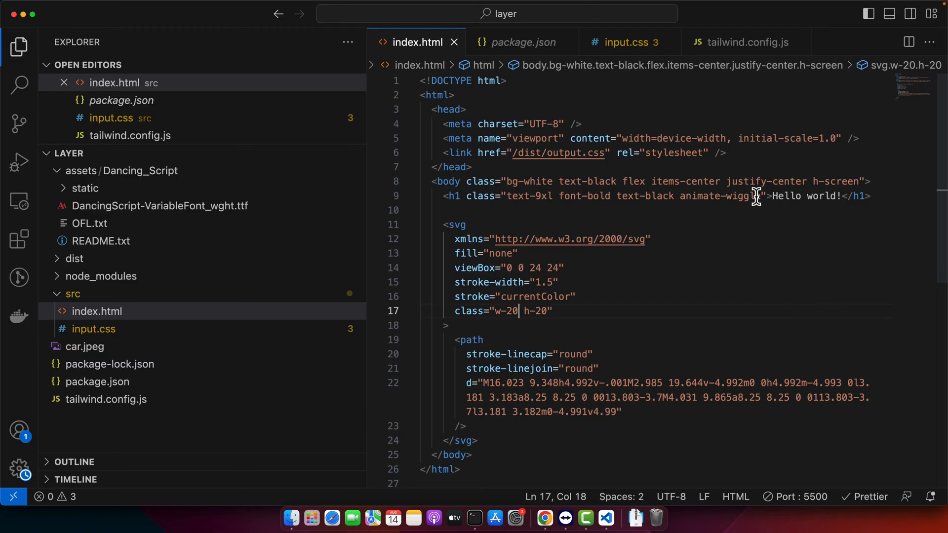
Swap the heading's animate-wiggle for mr-10 and give the icon motion-safe:animate-spin.
key("Backspace")
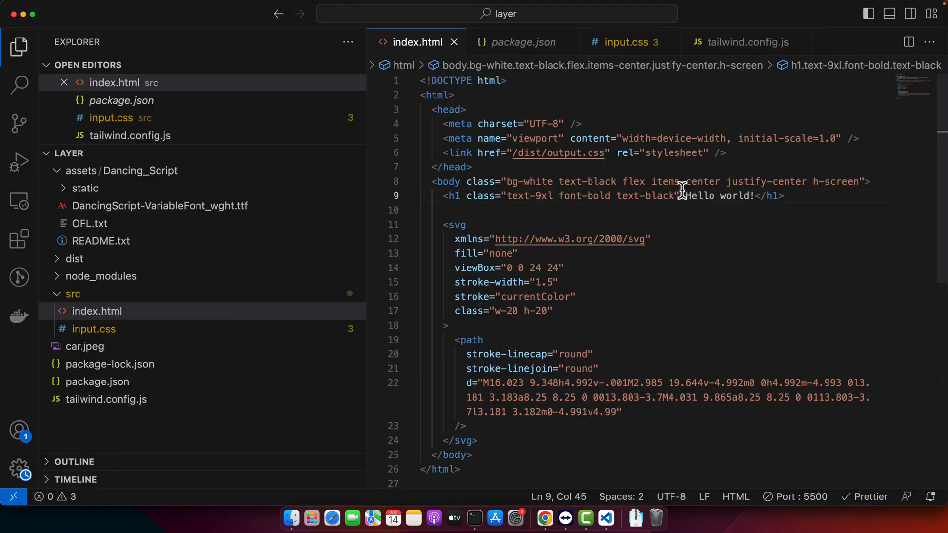
left_click(544, 518)
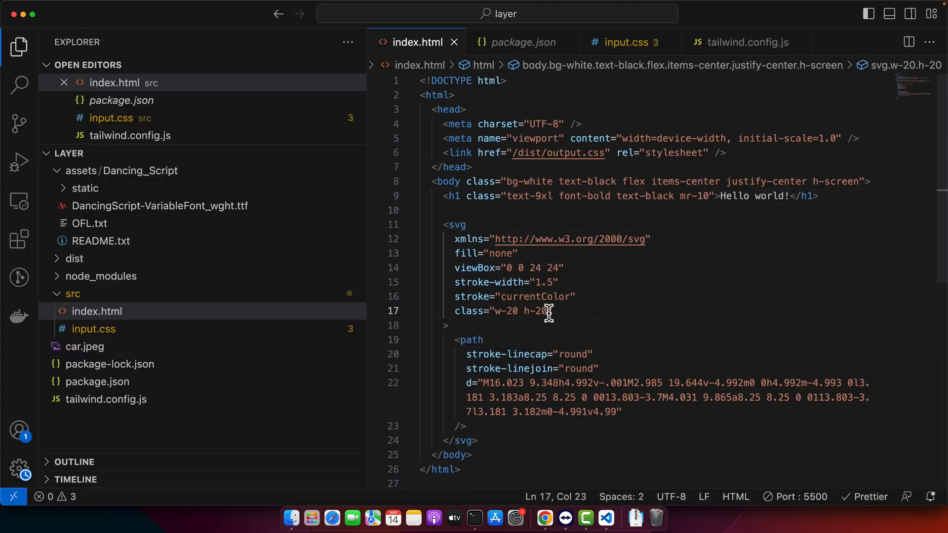
type("motion-safe:")
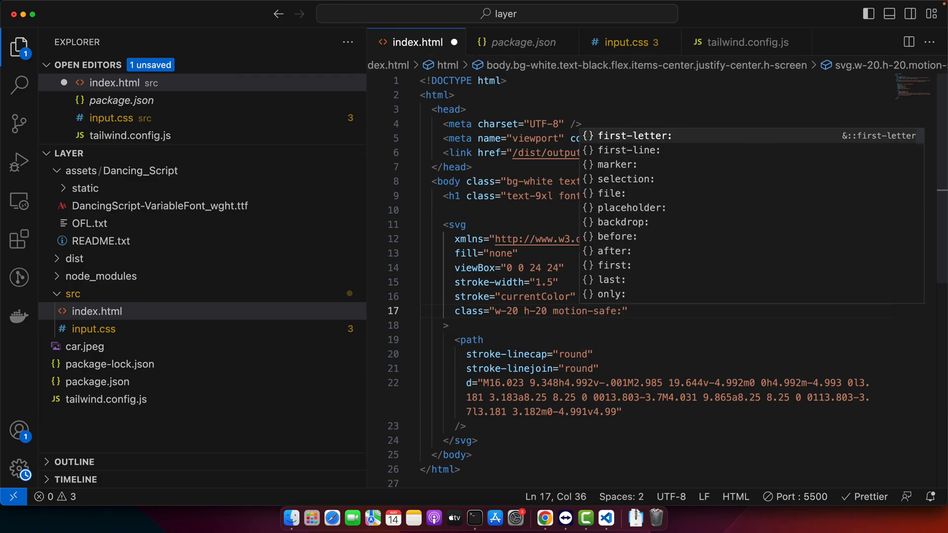
type("animate-sp")
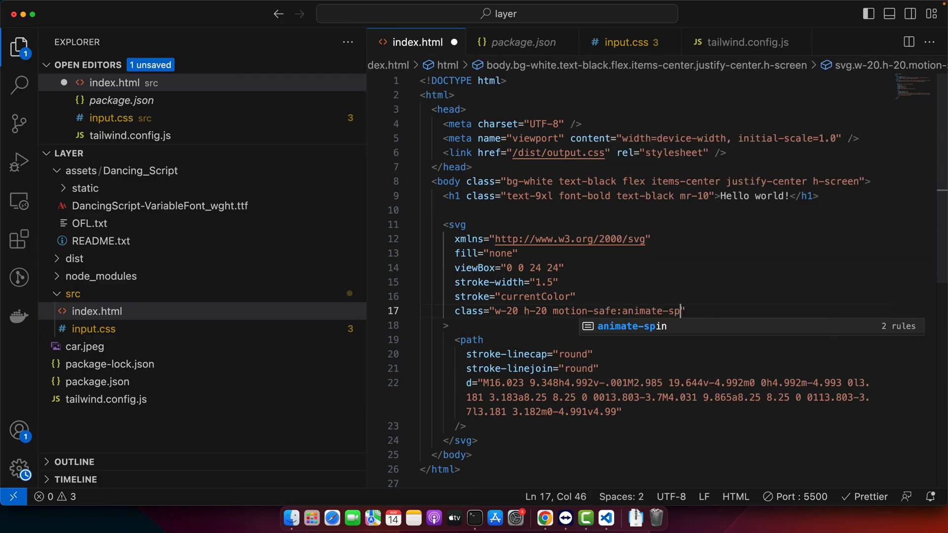
left_click(545, 518)
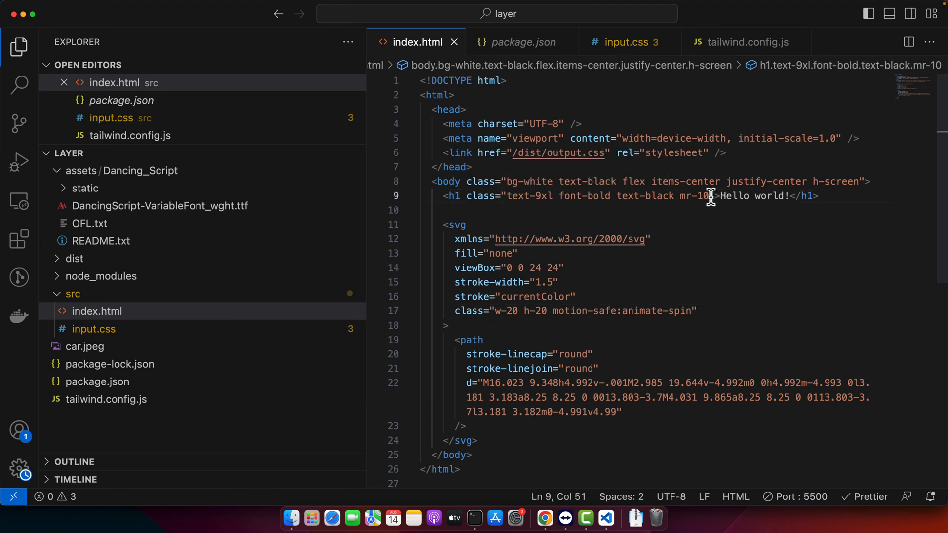
Add hover:animate-ping to the heading, then delete 'ping' to change it to bounce.
type("hover:")
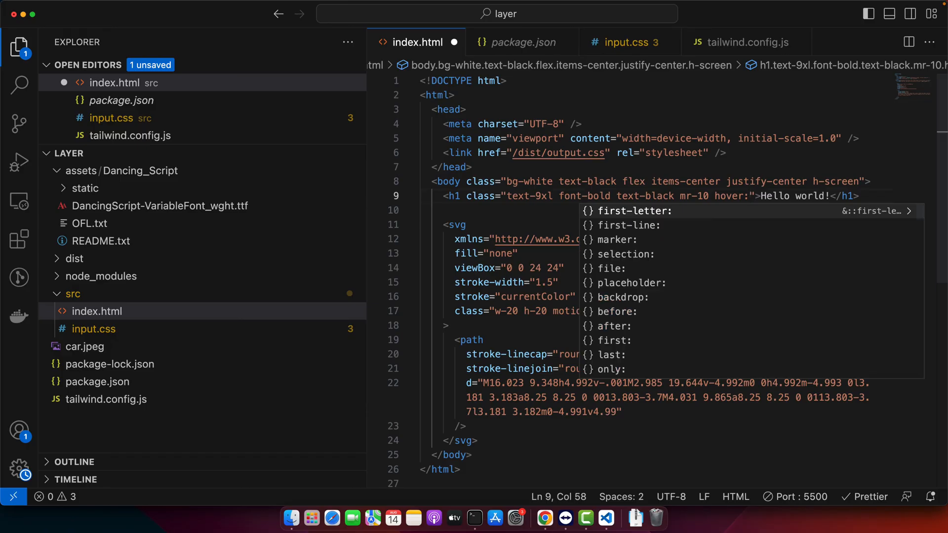
type("animate-ping")
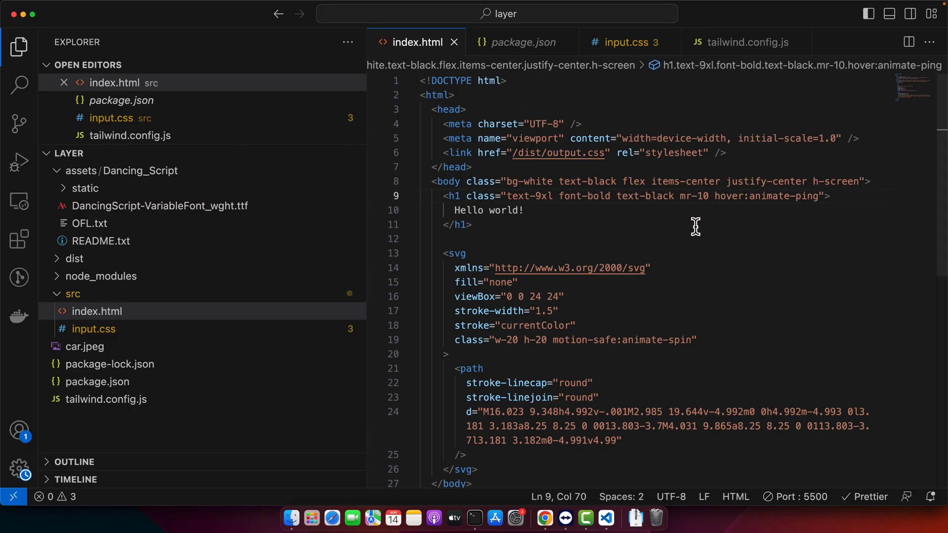
double_click(806, 196)
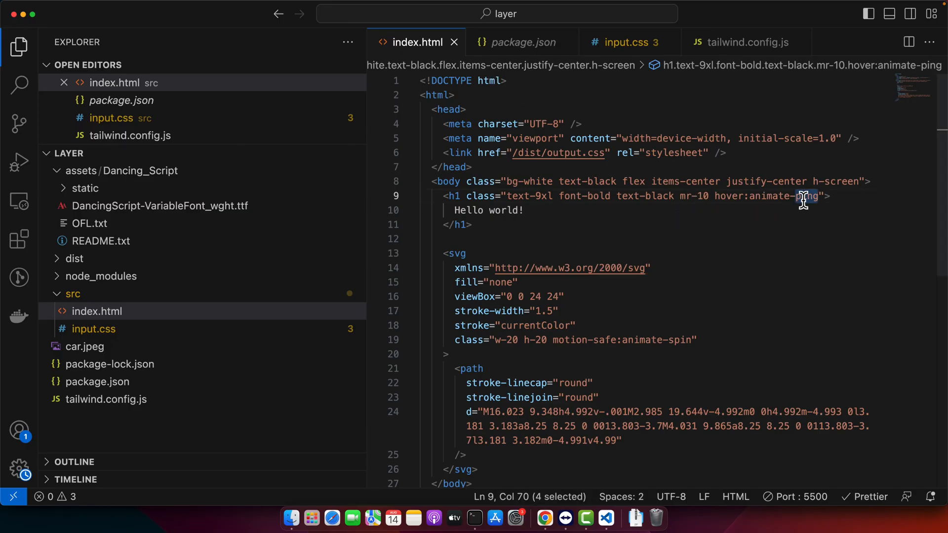
key("Backspace")
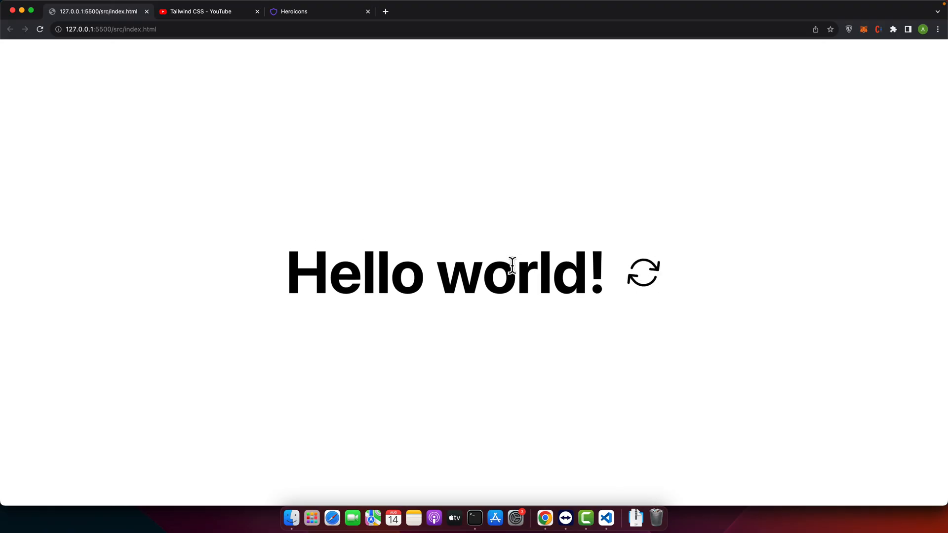
mouse_move(563, 225)
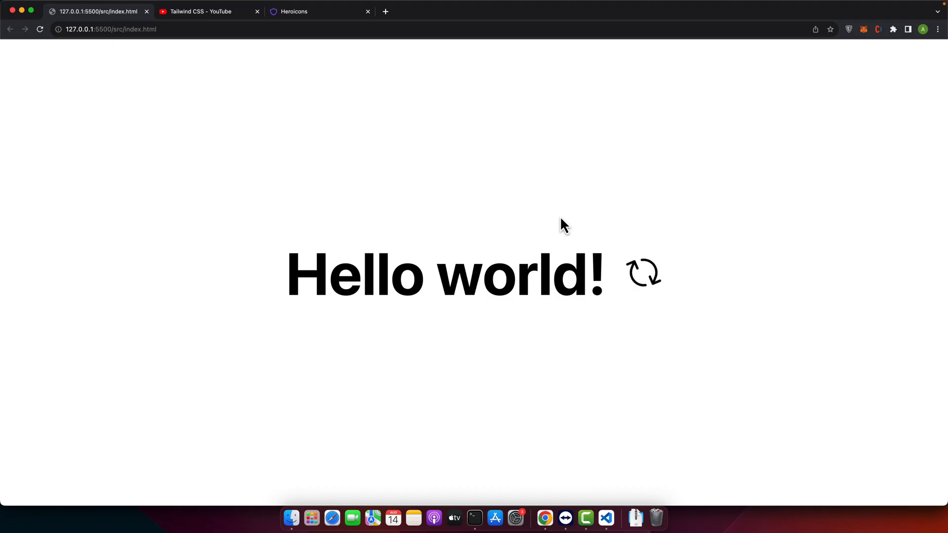
Replace the heading's hover: prefix with an md: animate-none variant.
left_click(605, 519)
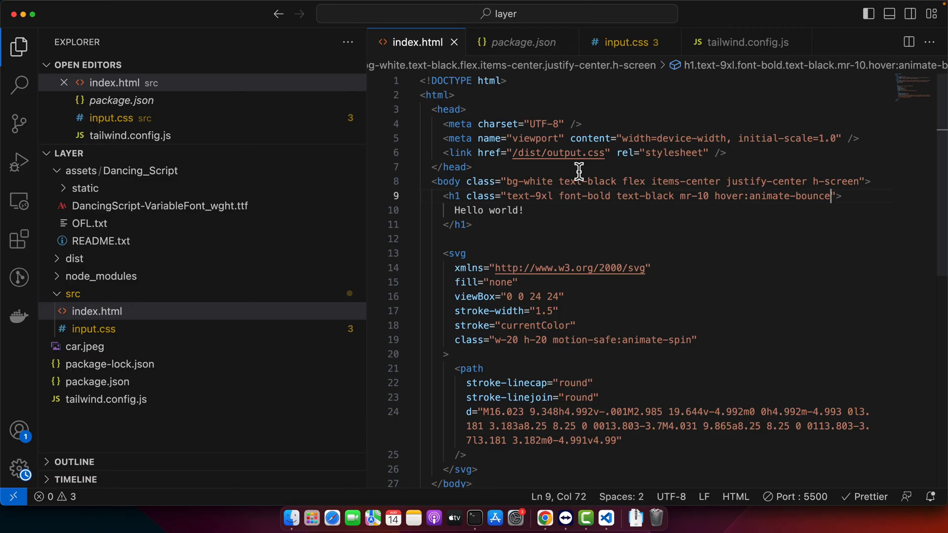
double_click(731, 196)
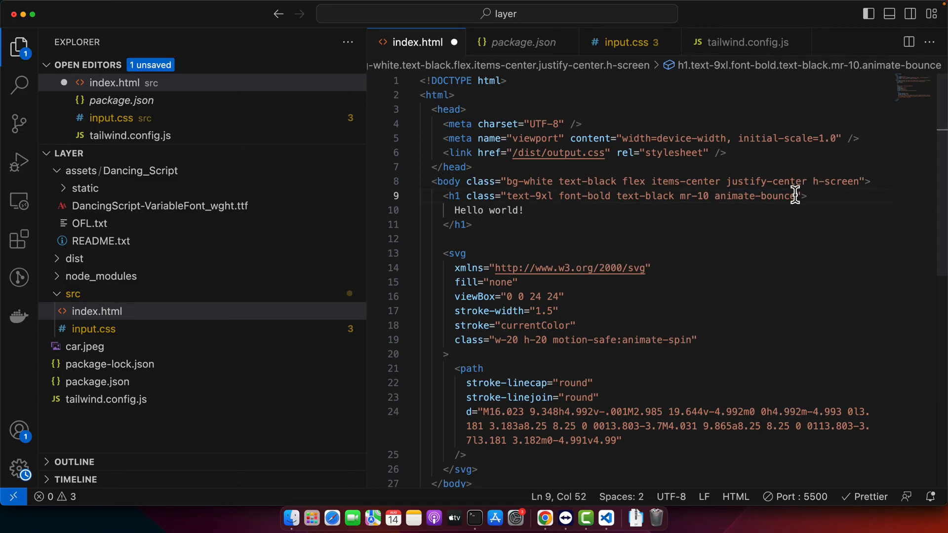
type("m")
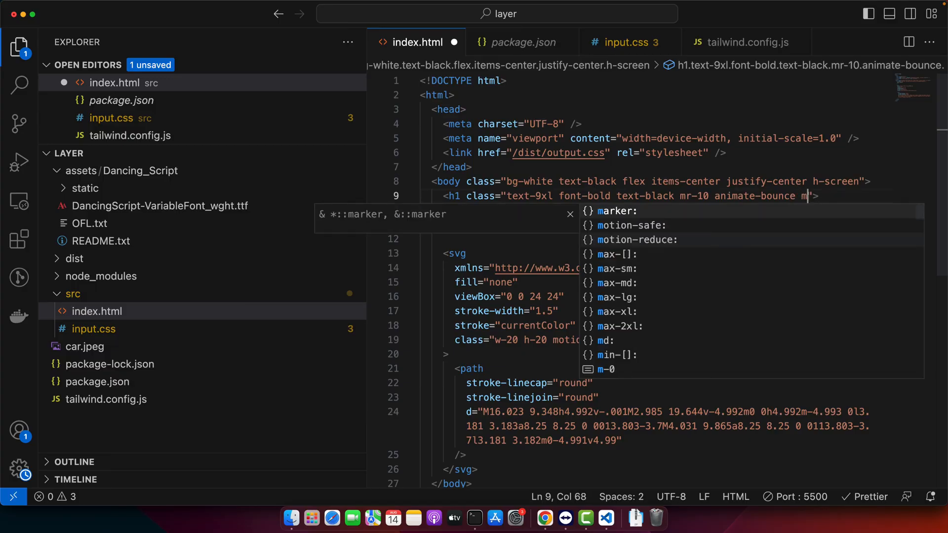
type("d")
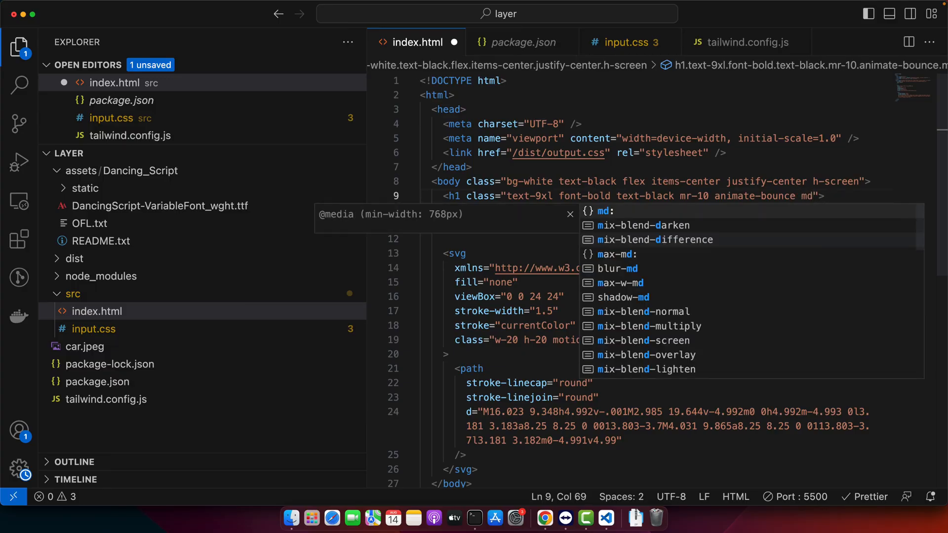
type("a")
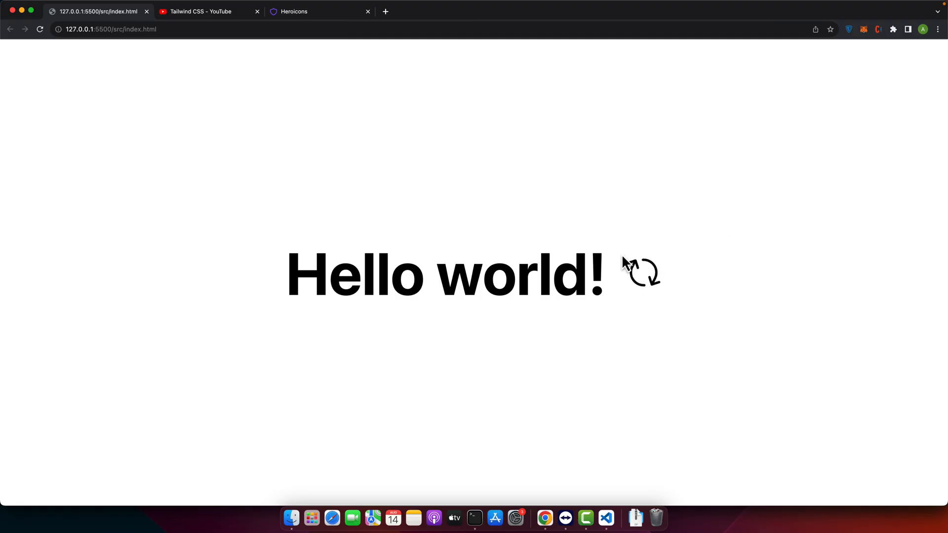
mouse_move(859, 241)
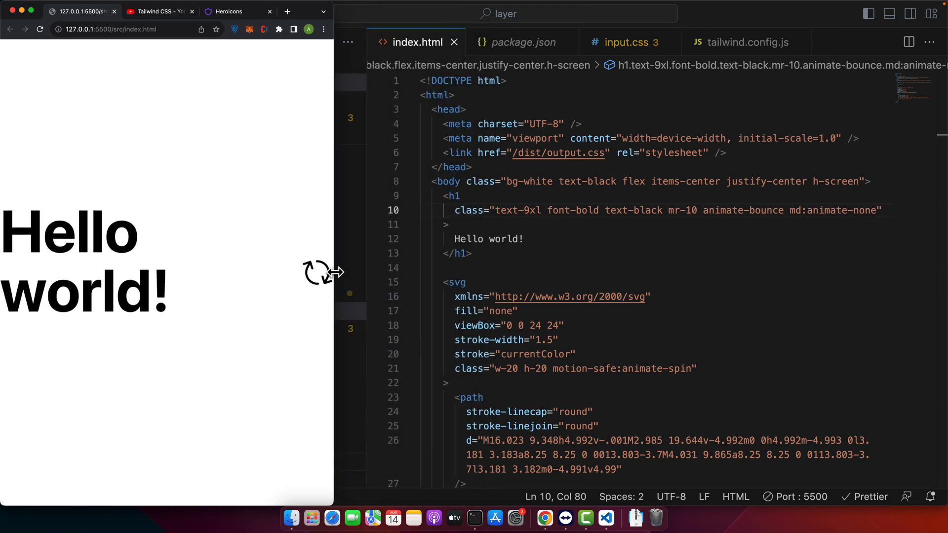
Resize the Chrome window narrow, then wider, then back to full width to test breakpoints.
left_click_drag(334, 273, 440, 273)
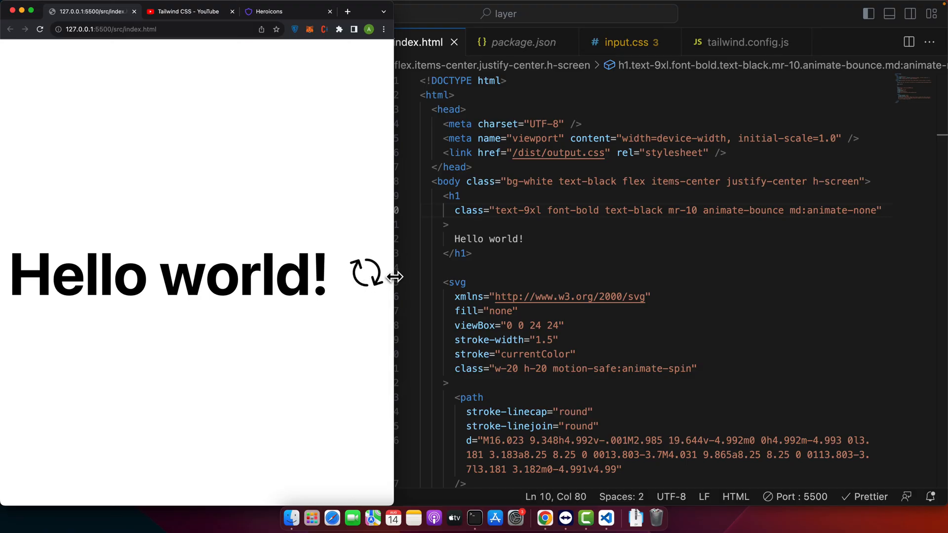
left_click_drag(396, 277, 328, 277)
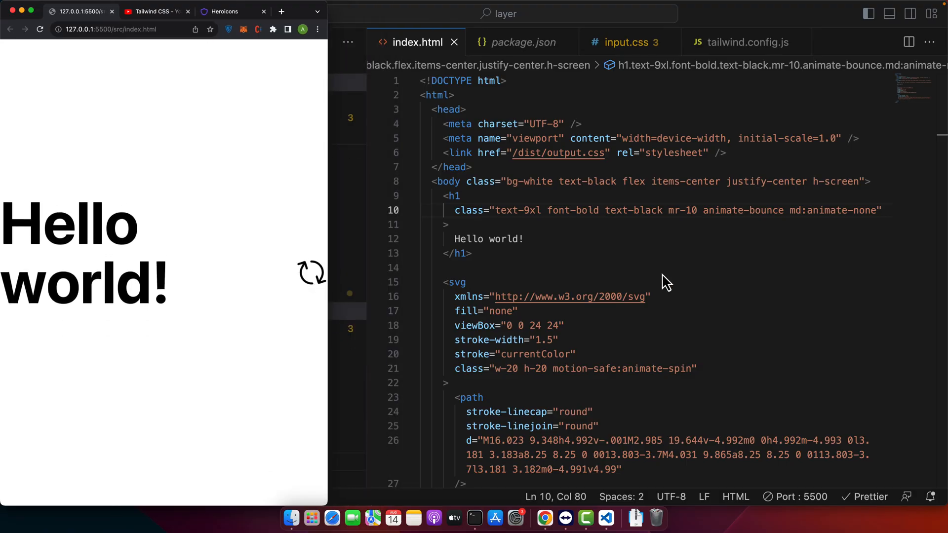
double_click(797, 210)
type("xl")
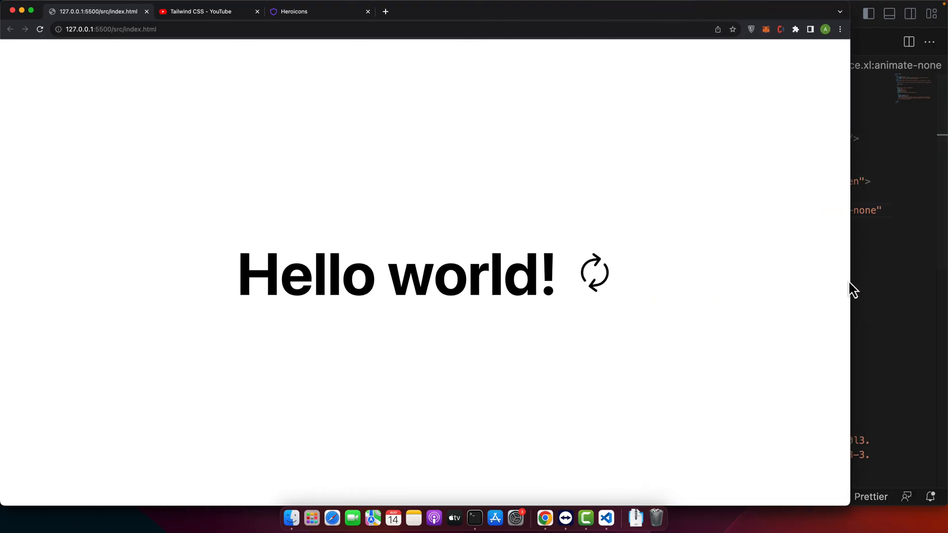
Browse to the AyyazTech channel's playlists and open the Tailwind CSS playlist.
left_click(321, 11)
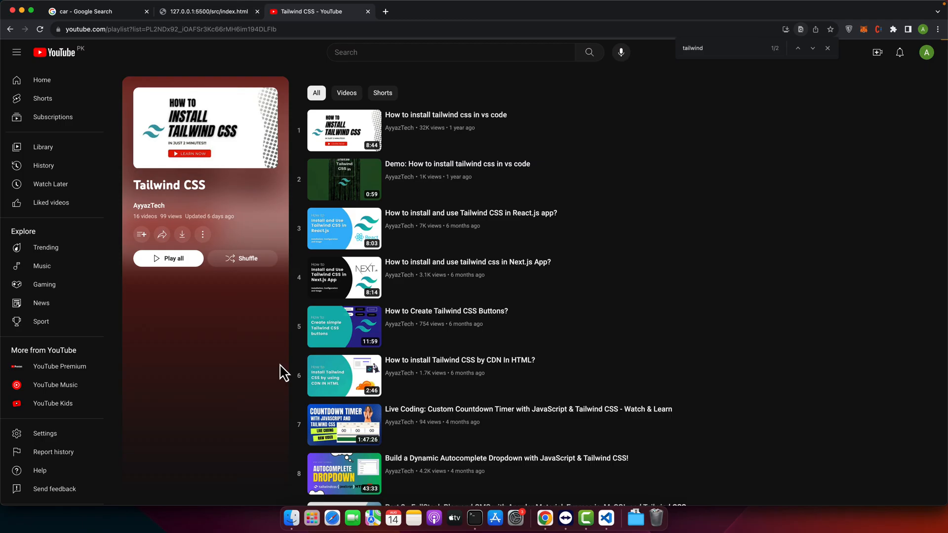
mouse_move(459, 350)
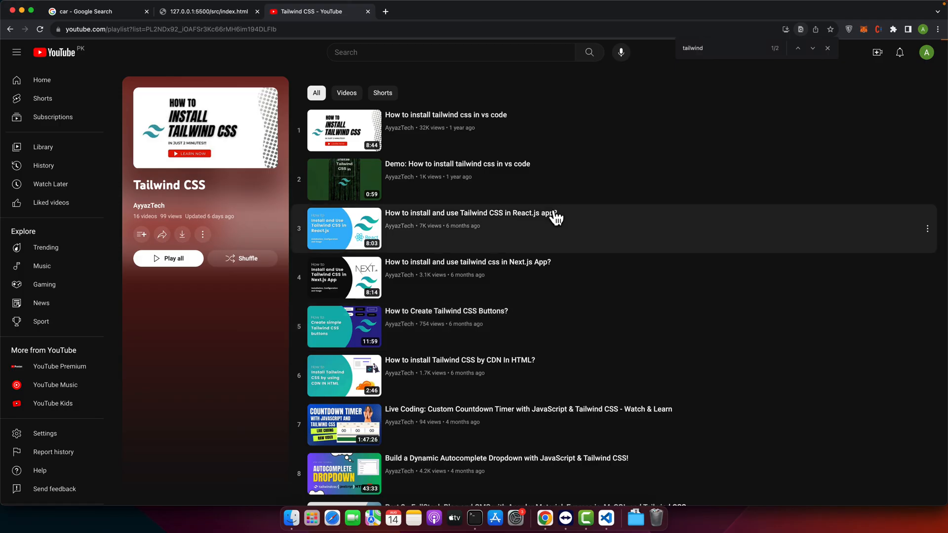
mouse_move(545, 223)
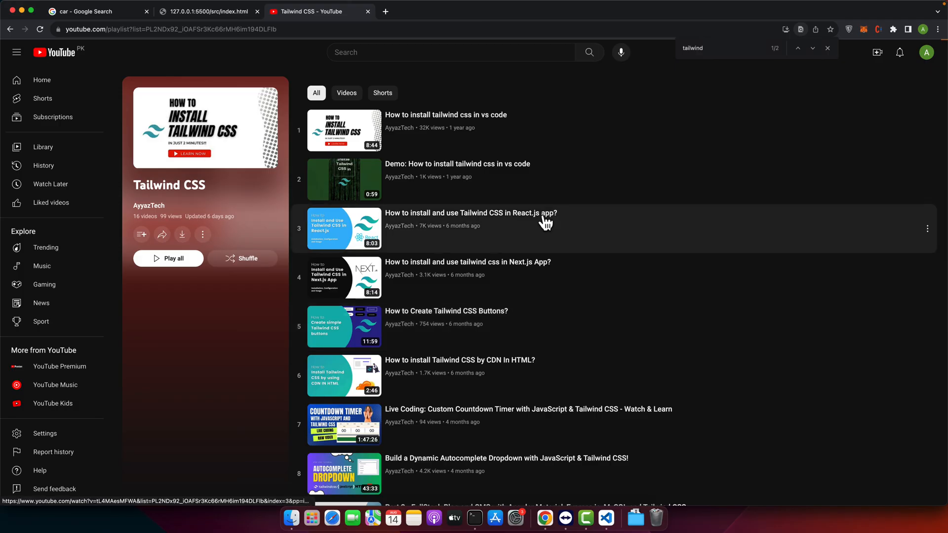
mouse_move(541, 137)
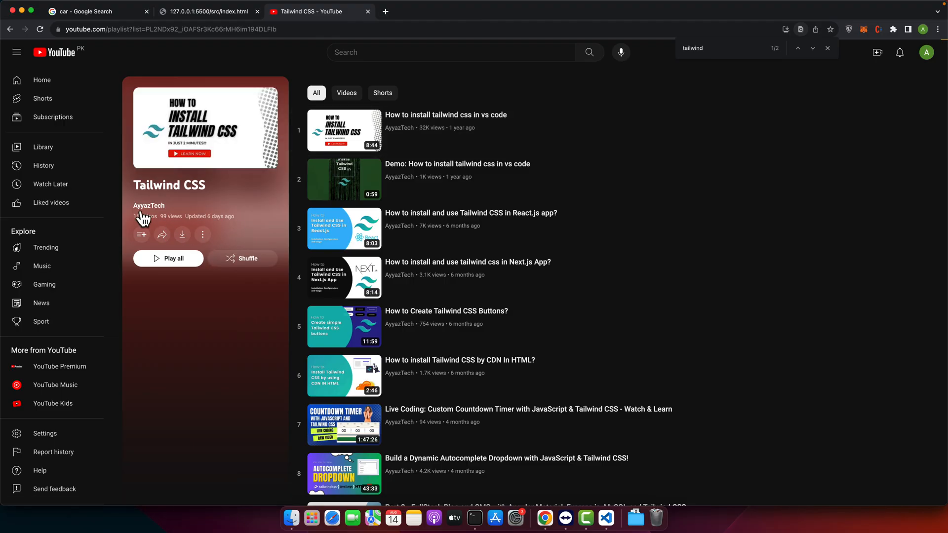
left_click(149, 205)
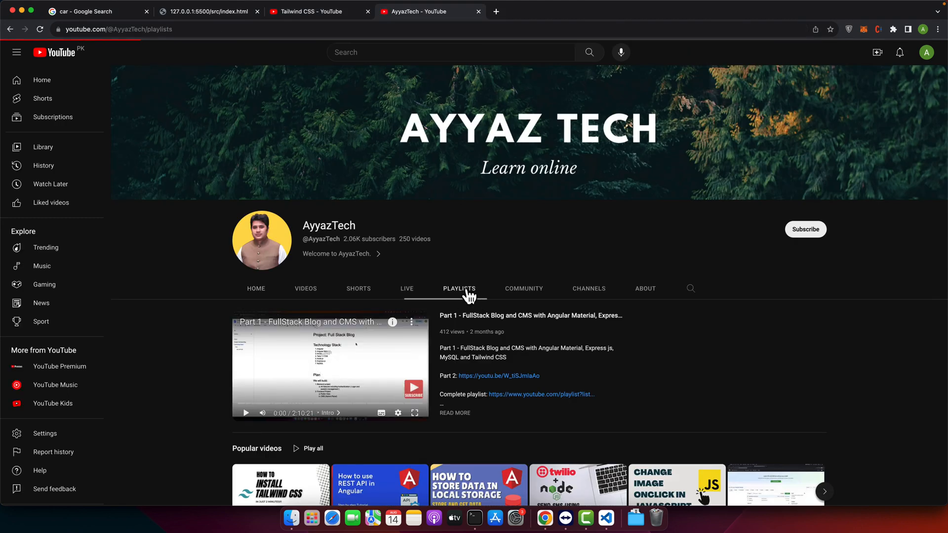
left_click(458, 288)
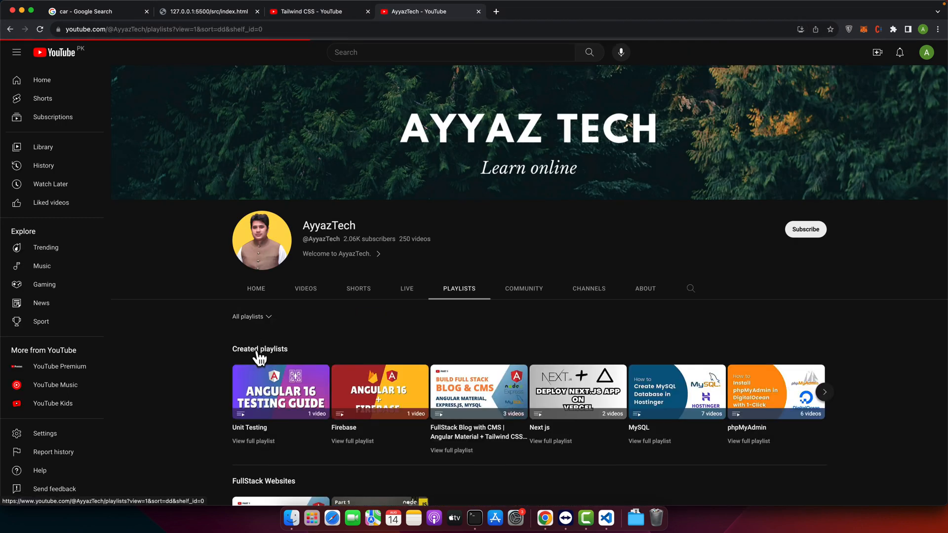
scroll("down", 3)
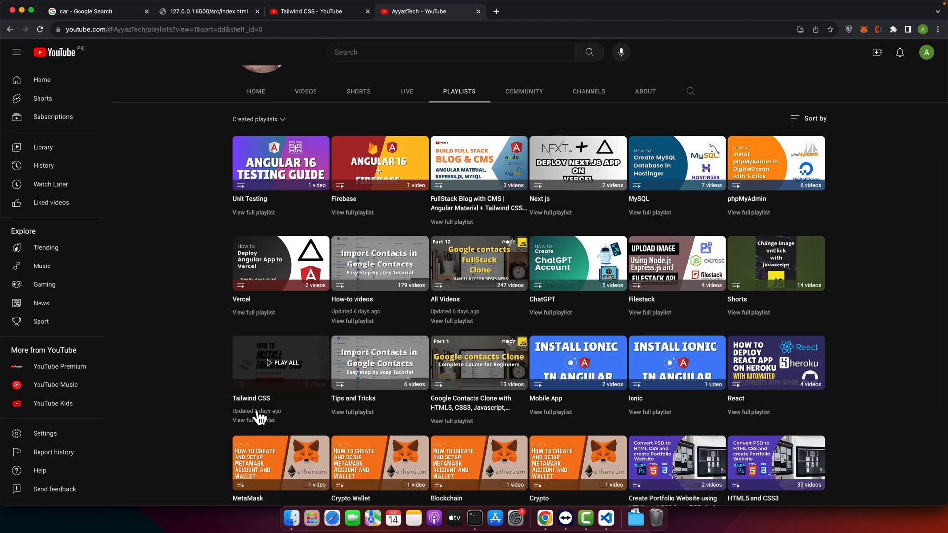
left_click(280, 362)
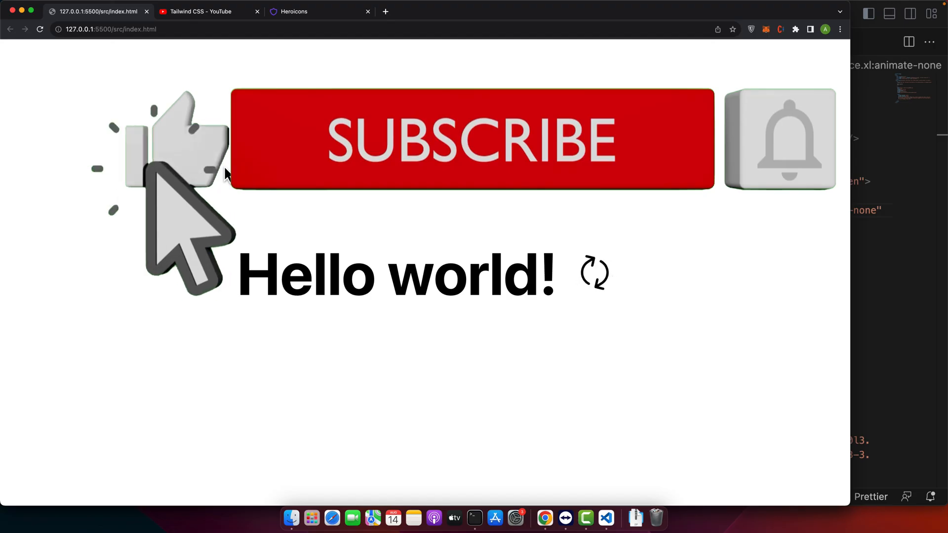
mouse_move(708, 224)
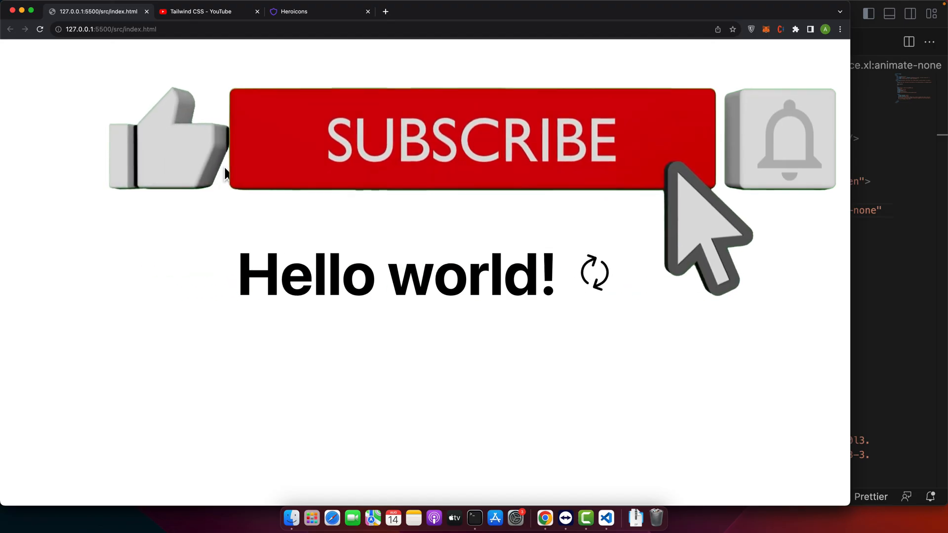